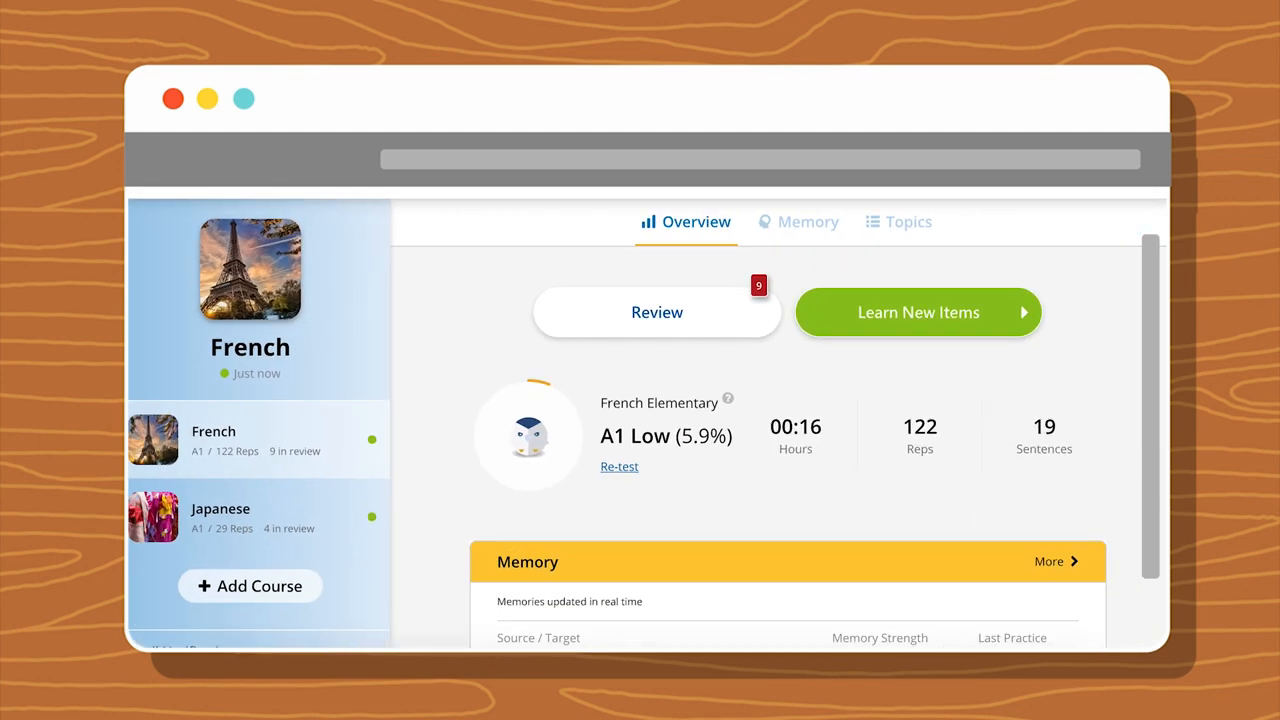
pyautogui.moveTo(720, 330)
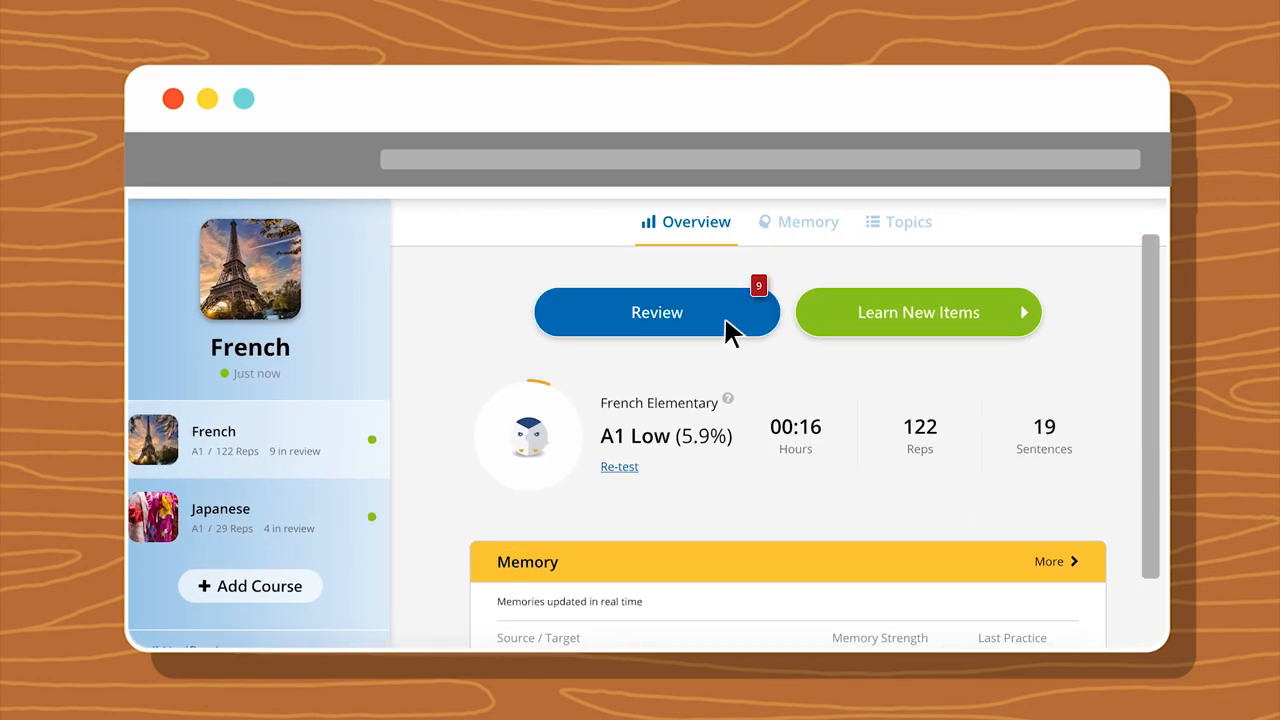
# Start the French review session, bringing up the typing exercise for "I'm off." / "J'y vais".
pyautogui.click(656, 312)
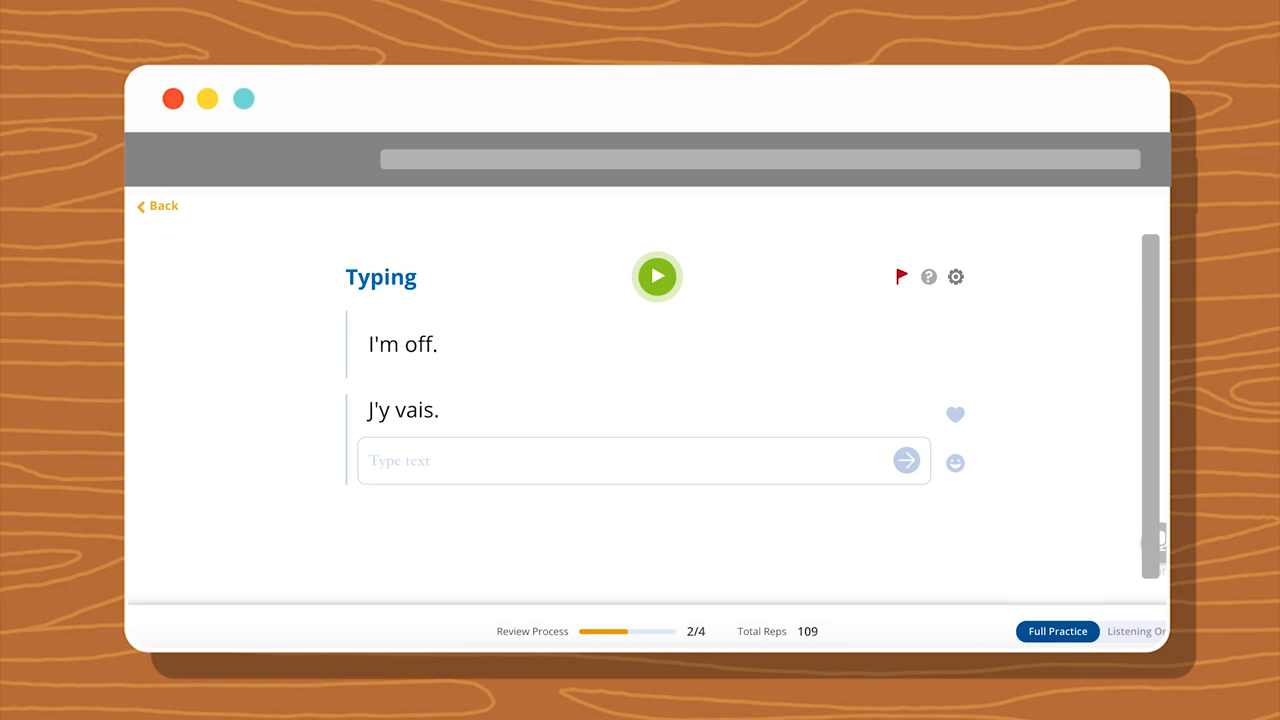